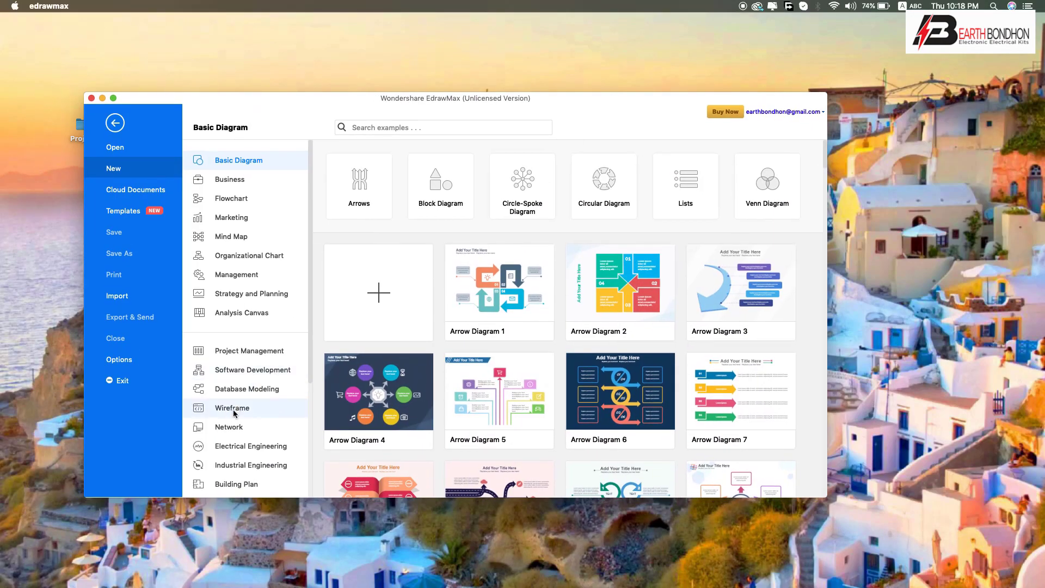
# - Start a blank drawing from the Electrical Engineering category
pyautogui.scroll(-3)
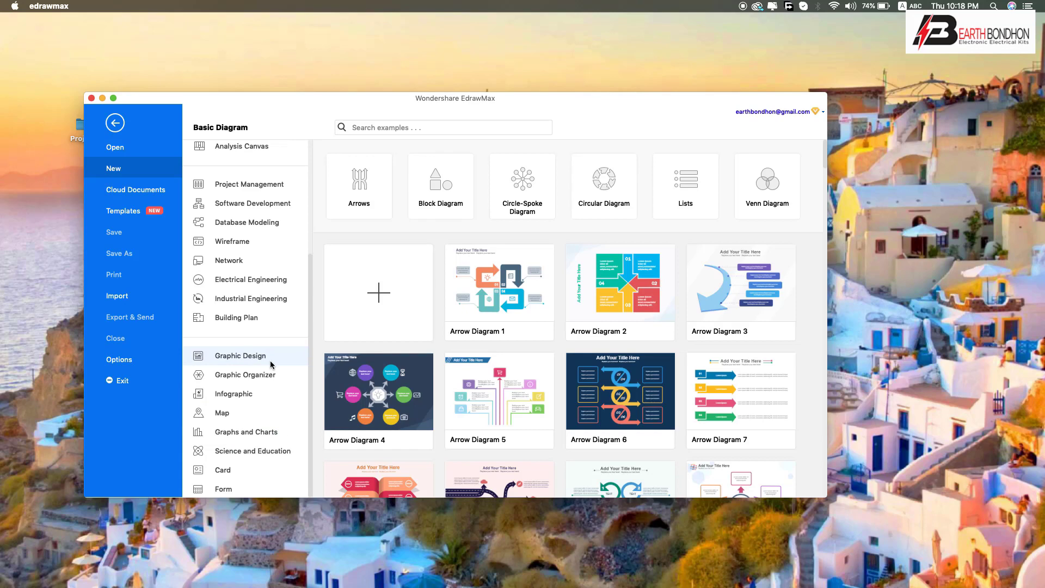
pyautogui.click(250, 280)
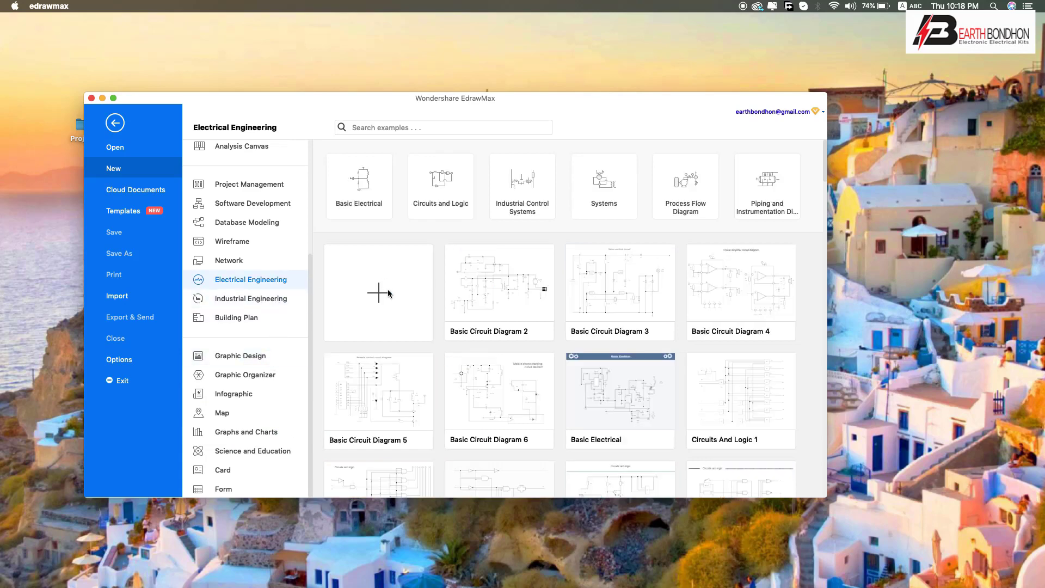
pyautogui.click(378, 292)
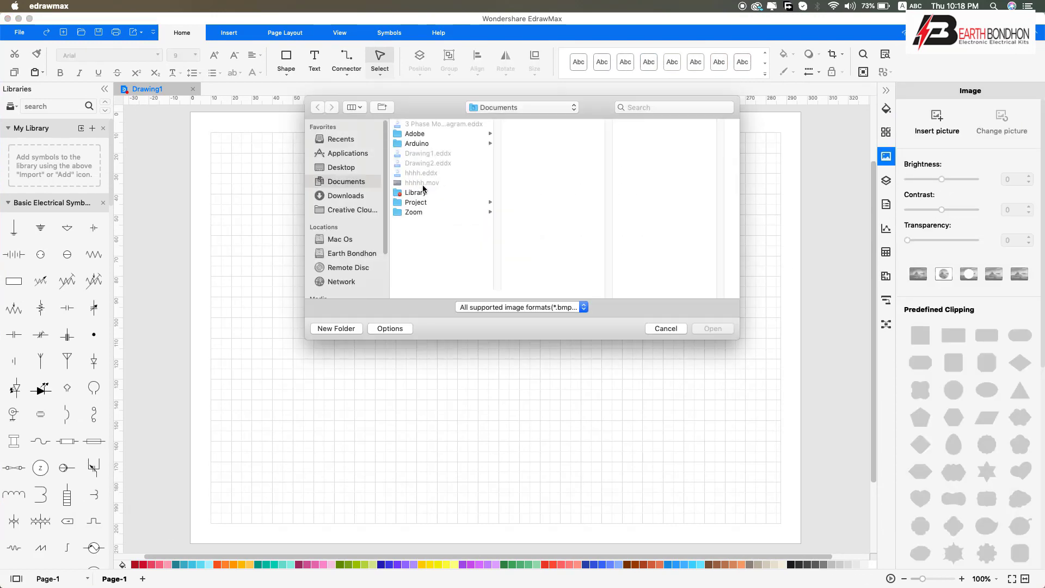
# - Insert the Arduino_uno.png picture from the Project folder onto the canvas
pyautogui.click(417, 144)
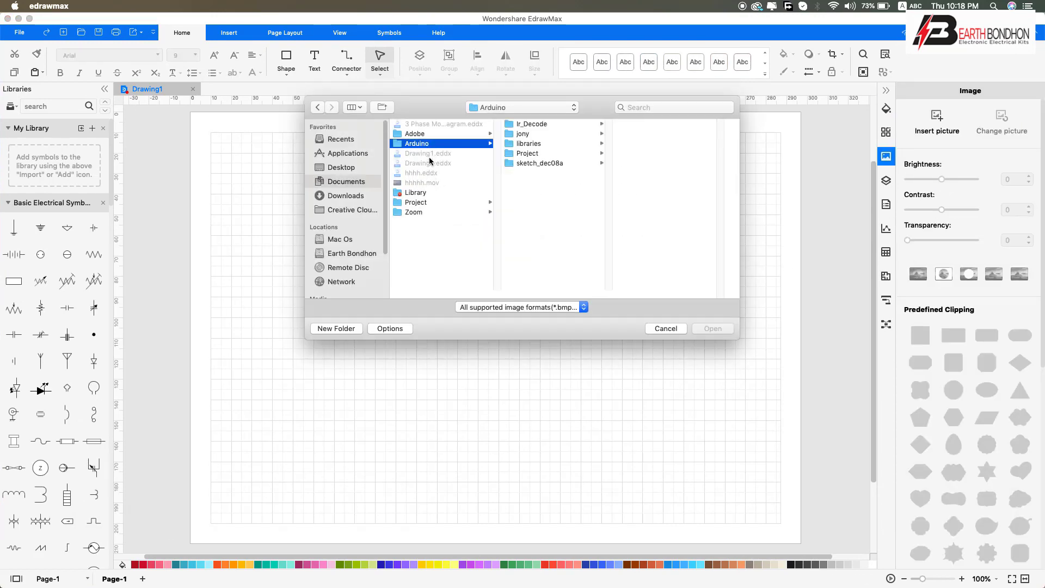
pyautogui.click(415, 202)
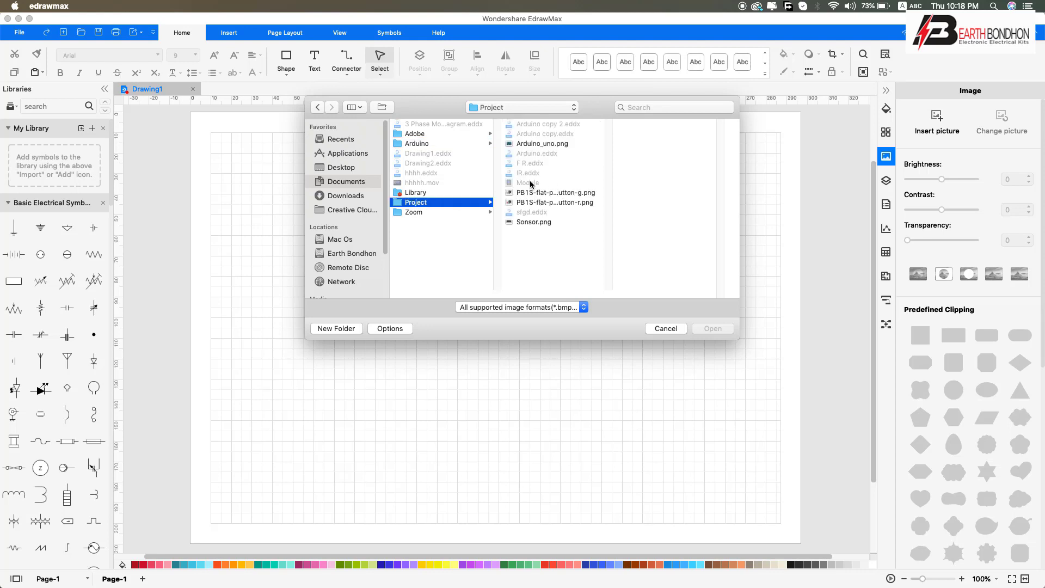
pyautogui.click(542, 144)
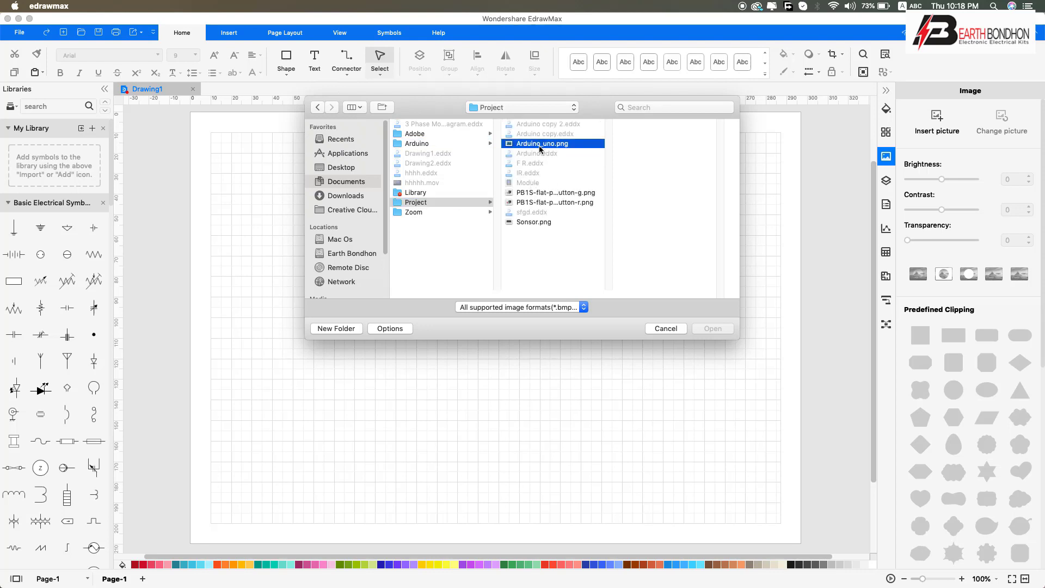
pyautogui.click(712, 328)
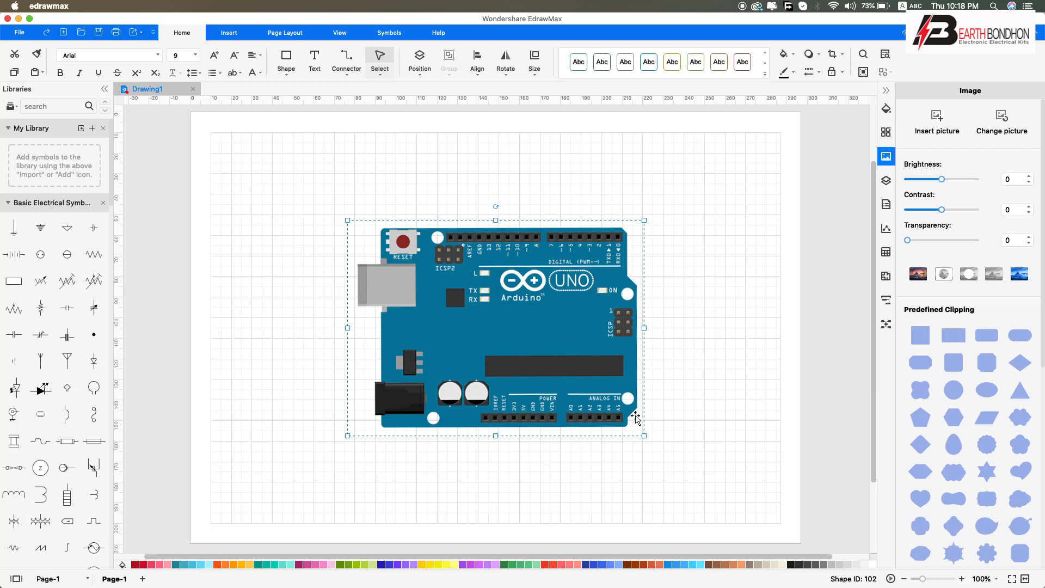
# - Insert the contactor picture and move it to the left of the Arduino
pyautogui.click(1002, 120)
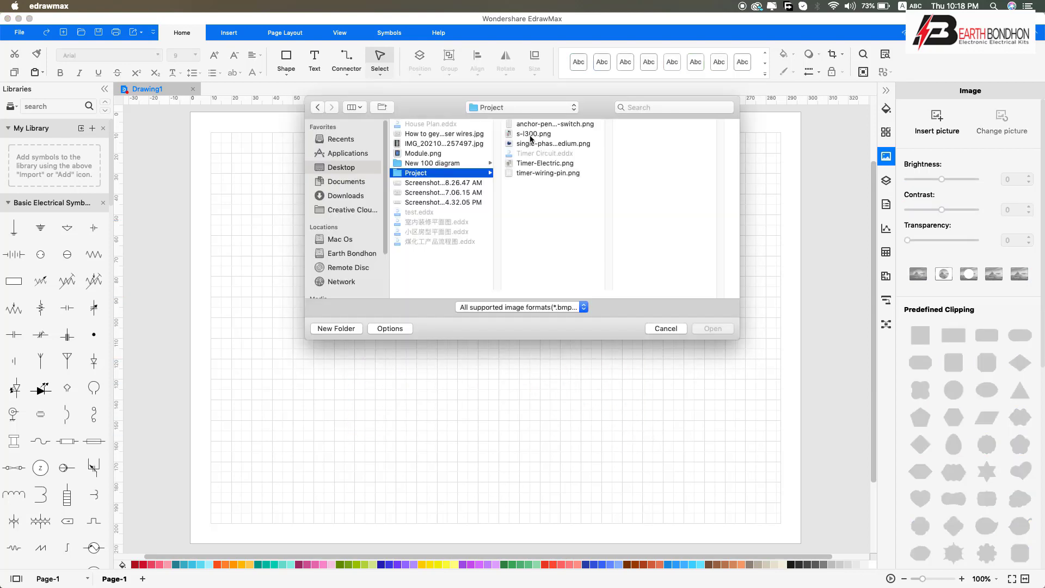
pyautogui.click(712, 328)
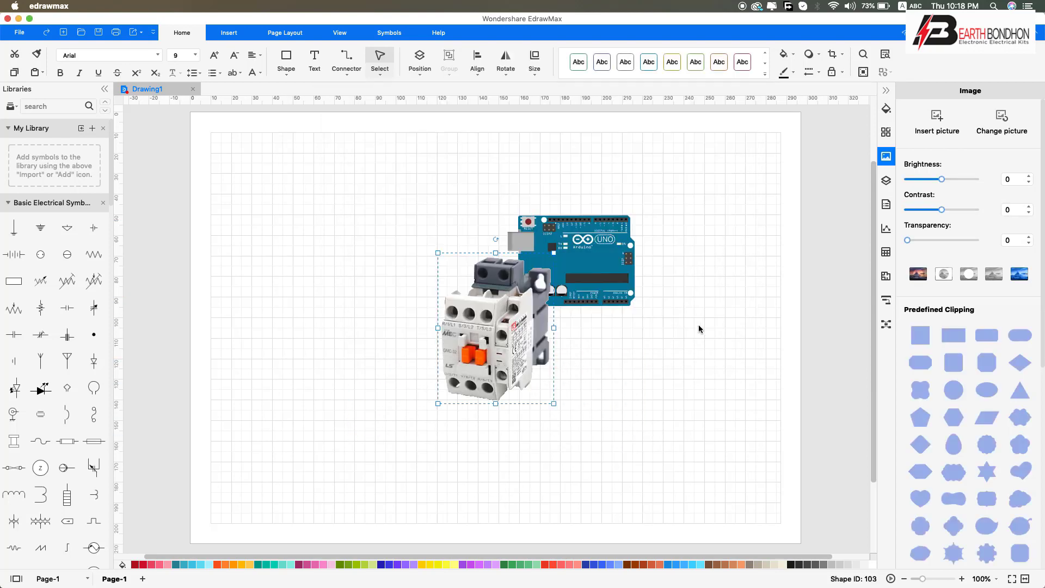
pyautogui.moveTo(496, 328); pyautogui.dragTo(380, 260)
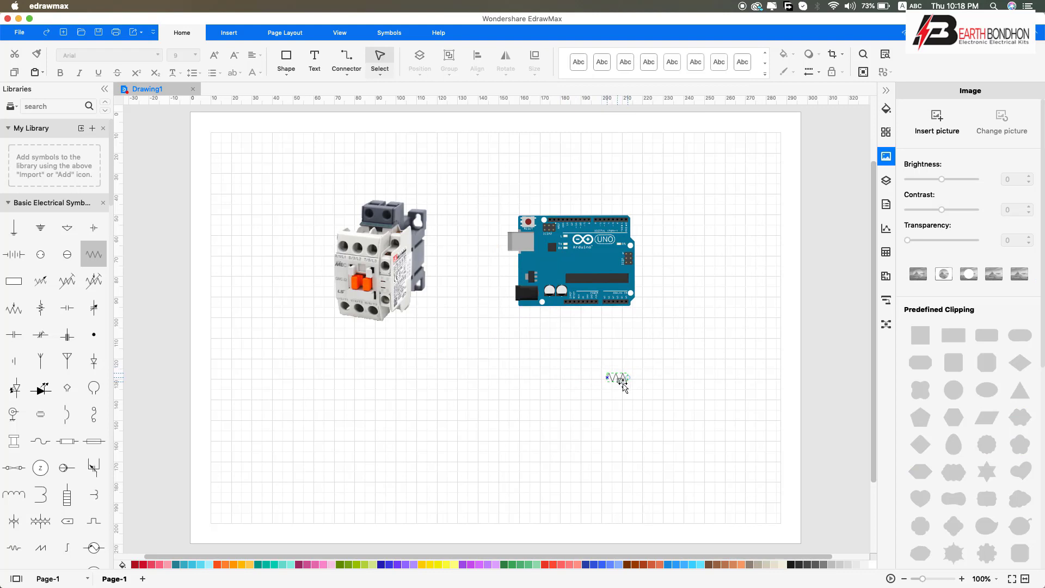
# - Search the symbol library for 'switch' and browse the results
pyautogui.write('switch')
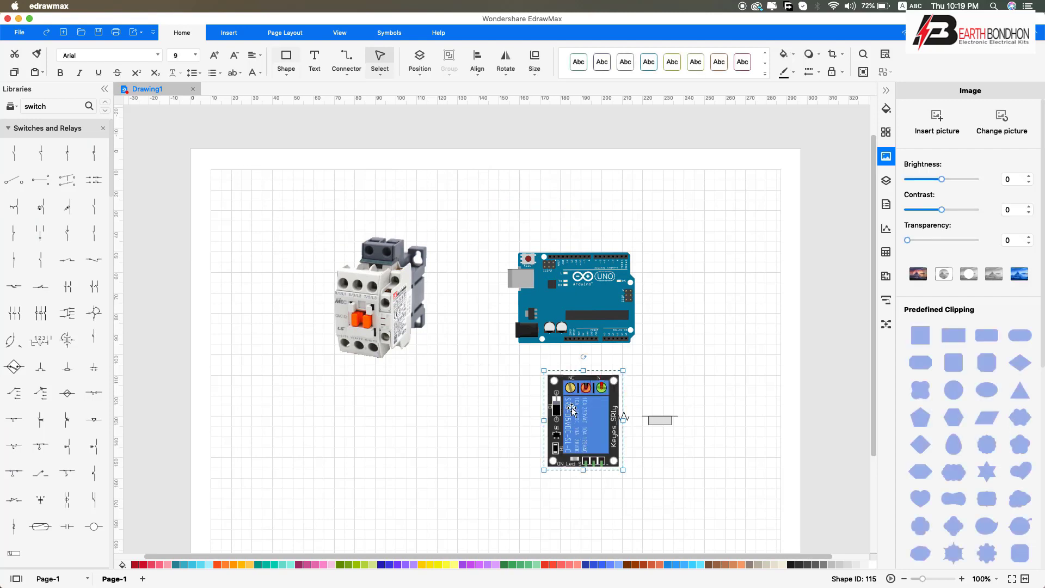
pyautogui.scroll(-3)
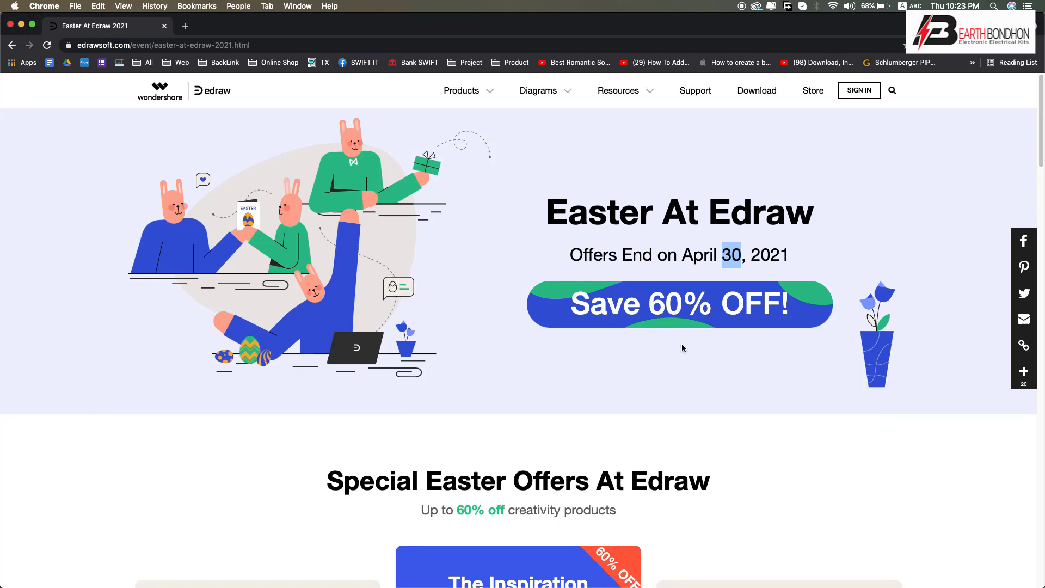
# - Scroll through the Easter at Edraw 2021 offer page in Chrome
pyautogui.scroll(-3)
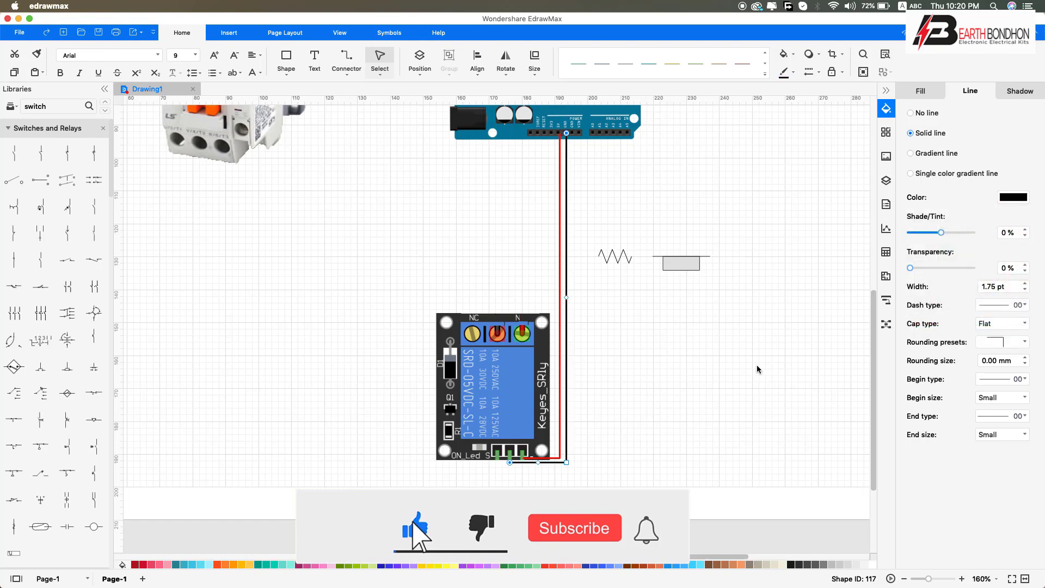
# - Draw connector wires from the Arduino pins to the relay module
pyautogui.click(573, 528)
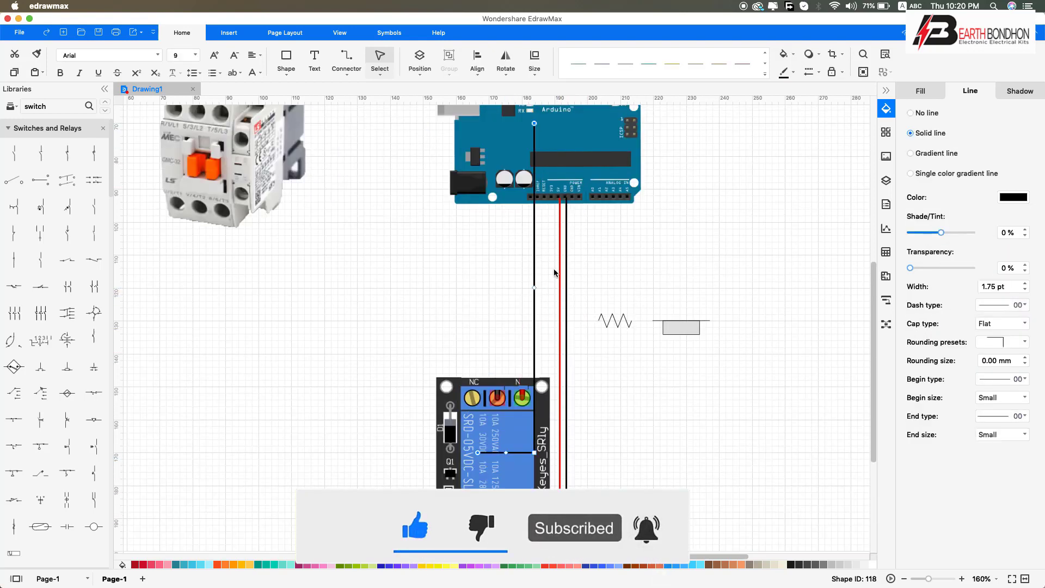
pyautogui.click(1012, 197)
pyautogui.write('N')
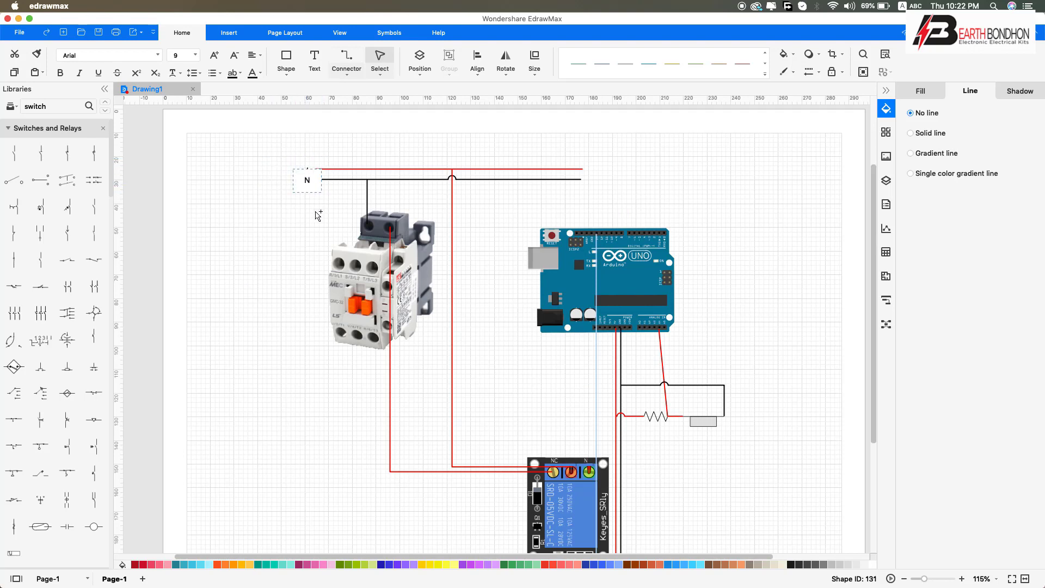
# - Add text labels for the power lines and the 10K resistor
pyautogui.click(307, 179)
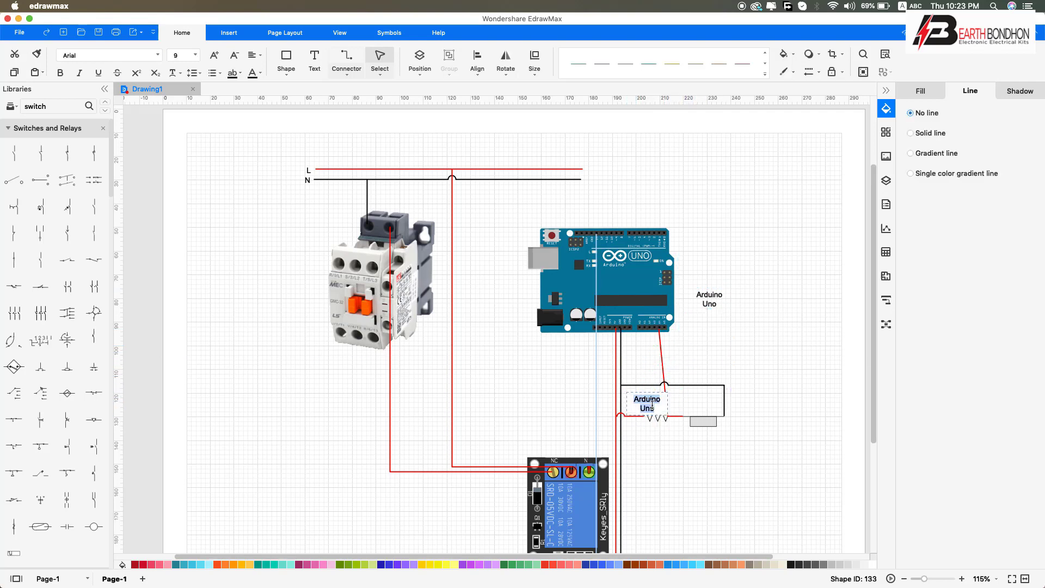
pyautogui.write('10K')
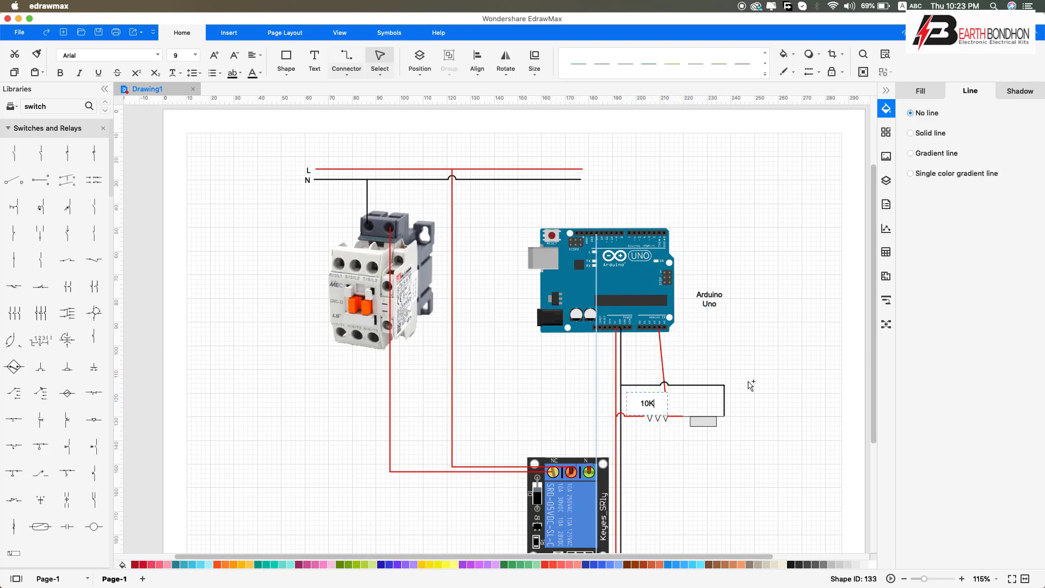
pyautogui.scroll(-3)
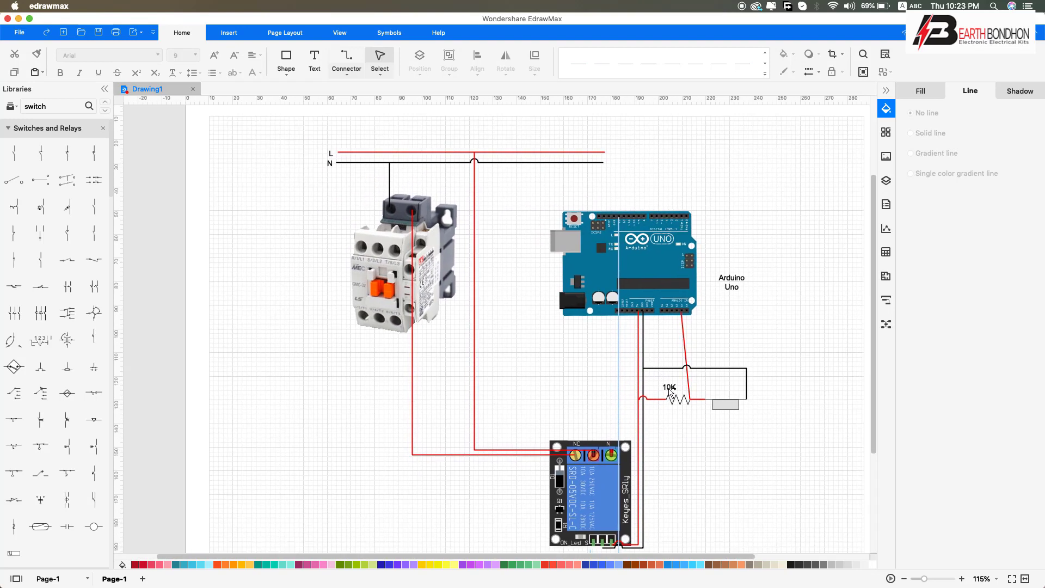
# - Label the switch symbol 'Switch' and the relay module 'Relay'
pyautogui.click(725, 420)
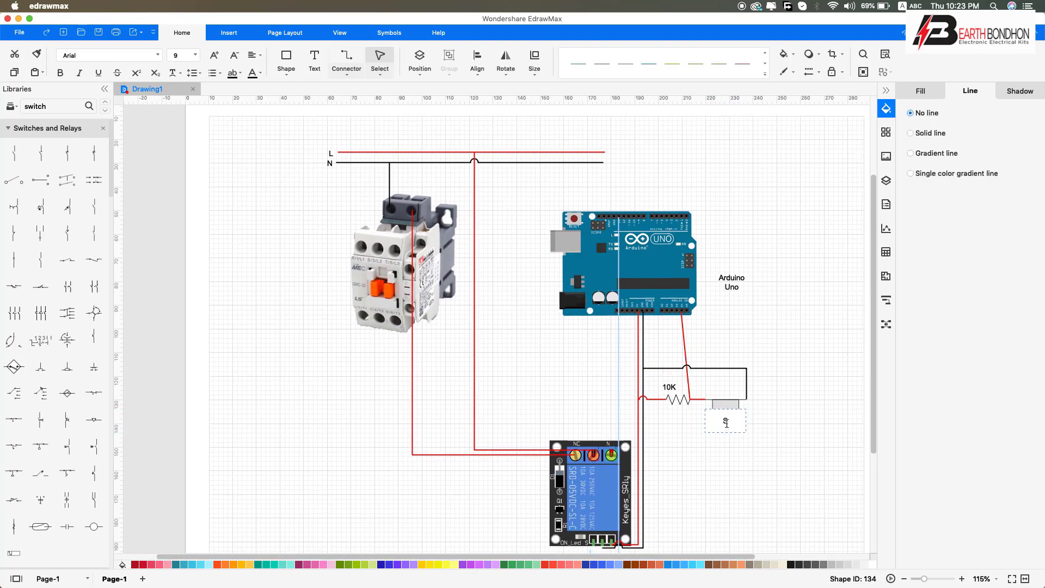
pyautogui.write('Switch')
pyautogui.write('R')
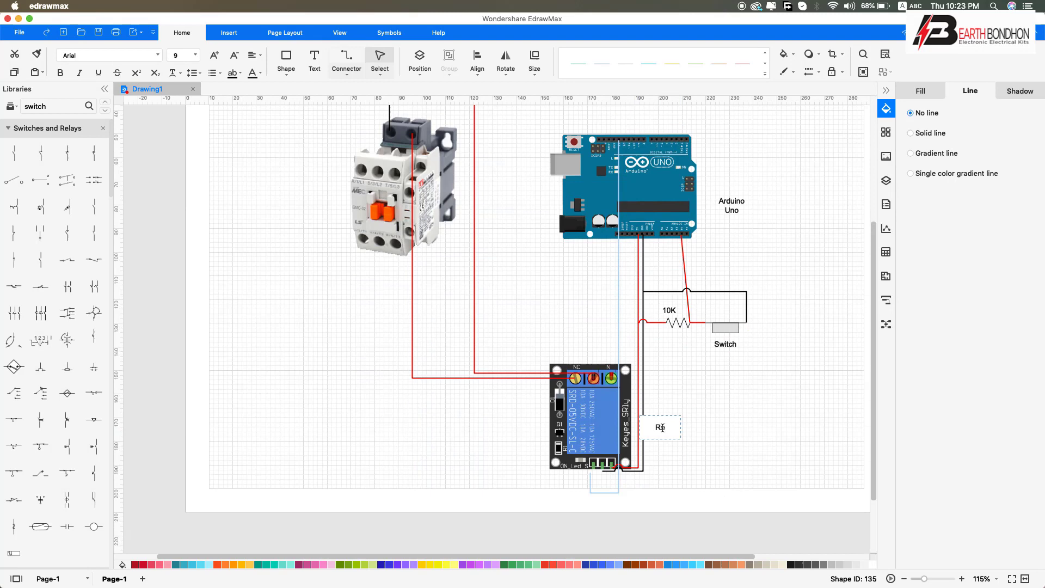
pyautogui.write('elay')
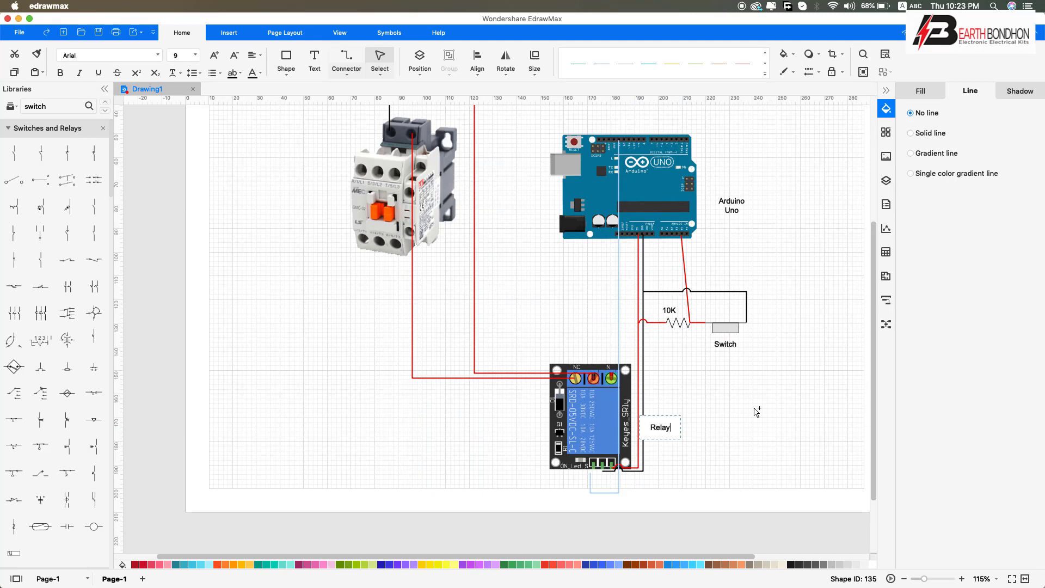